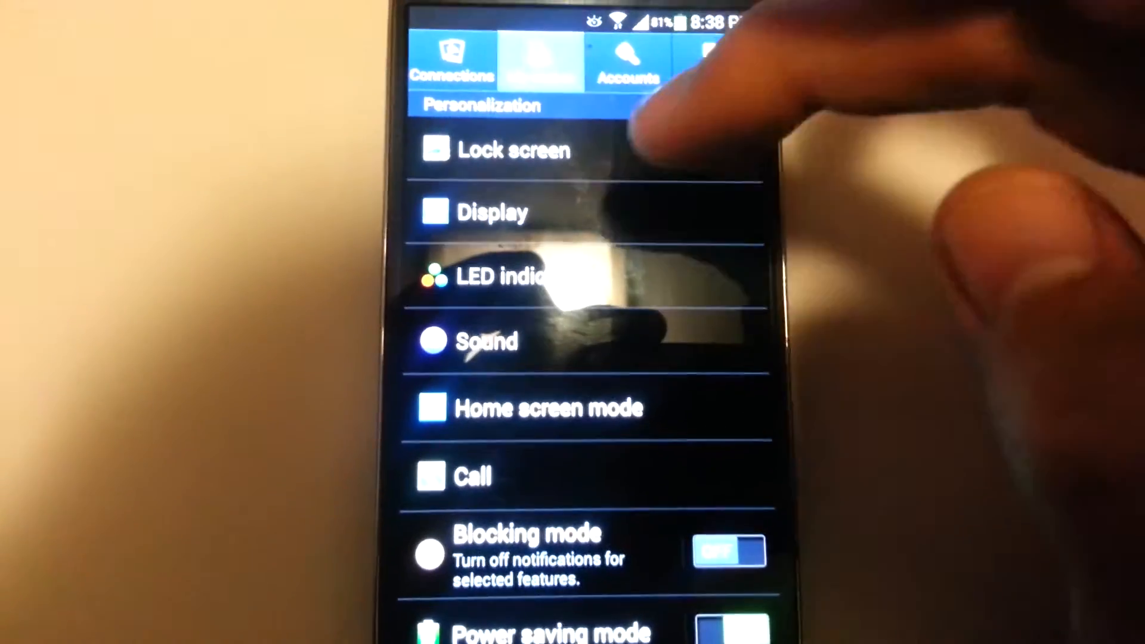
- Choose Personal message as the lock screen widget under Lock screen settings
{"action": "left_click", "coordinate": [515, 150]}
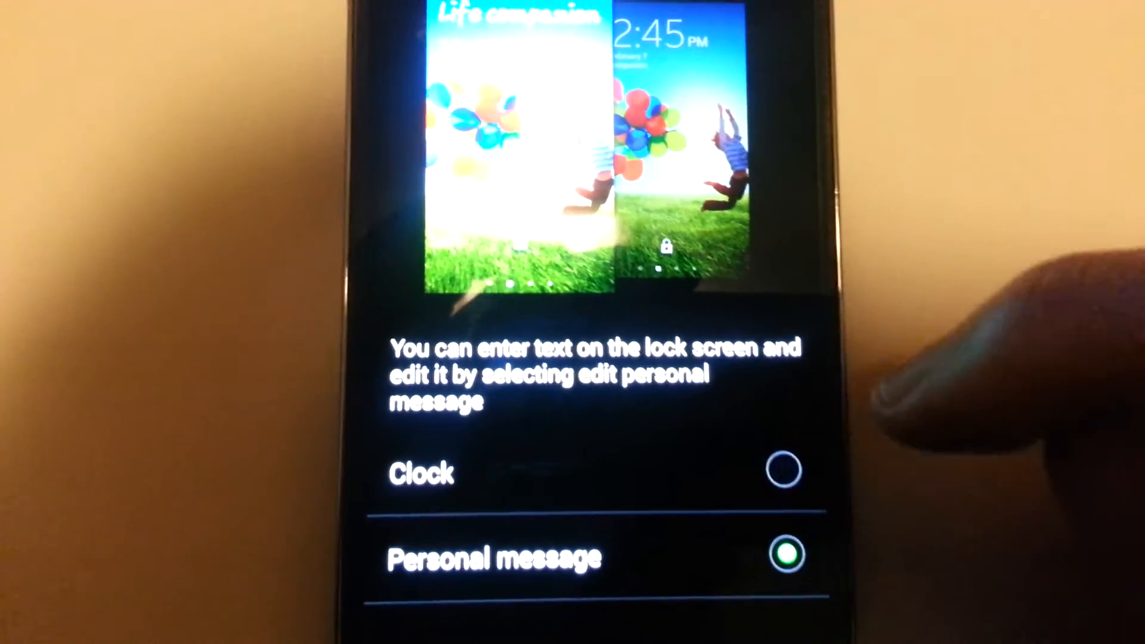
{"action": "left_click", "coordinate": [781, 469]}
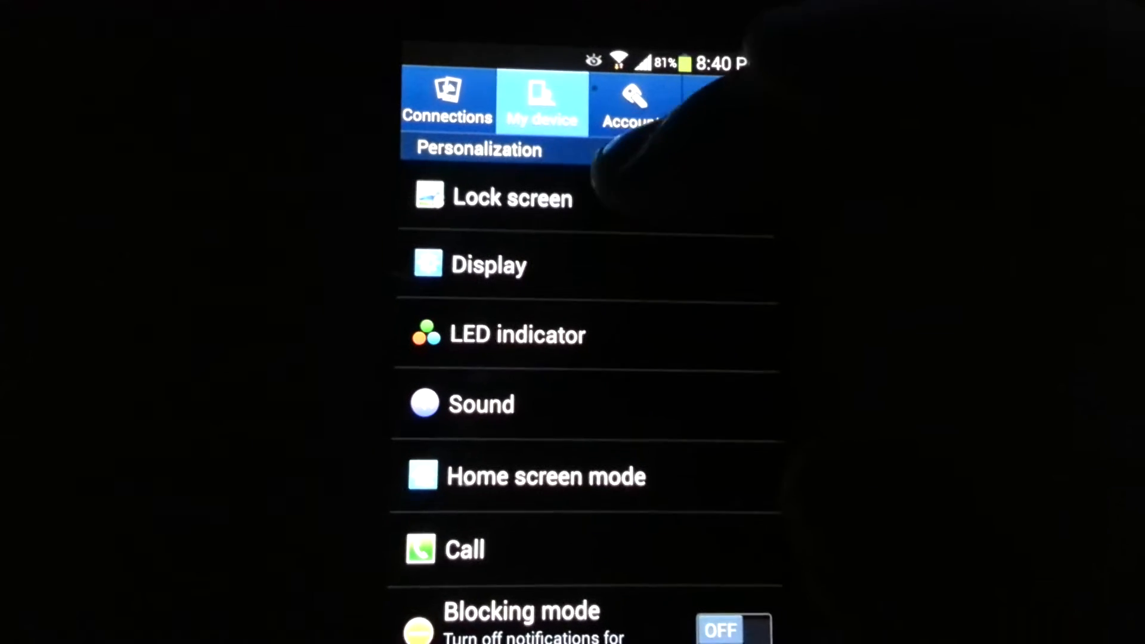
- Reopen Lock screen widgets with Personal message selected
{"action": "left_click", "coordinate": [511, 198]}
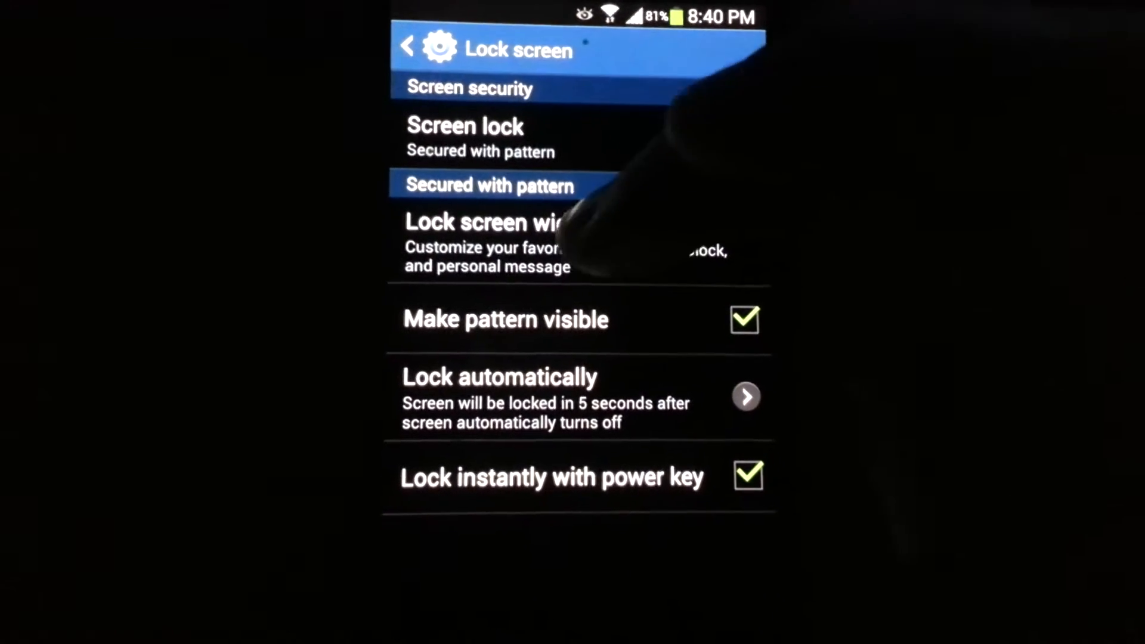
{"action": "left_click", "coordinate": [486, 241]}
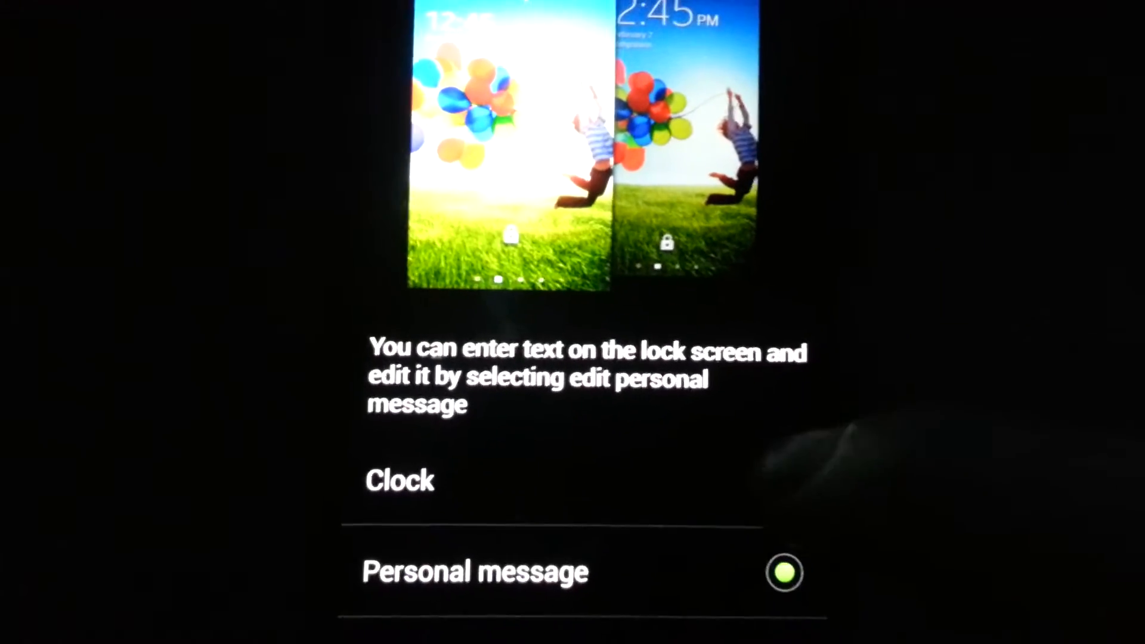
- Include the Clock widget alongside the message and reach Edit personal message
{"action": "left_click", "coordinate": [399, 481]}
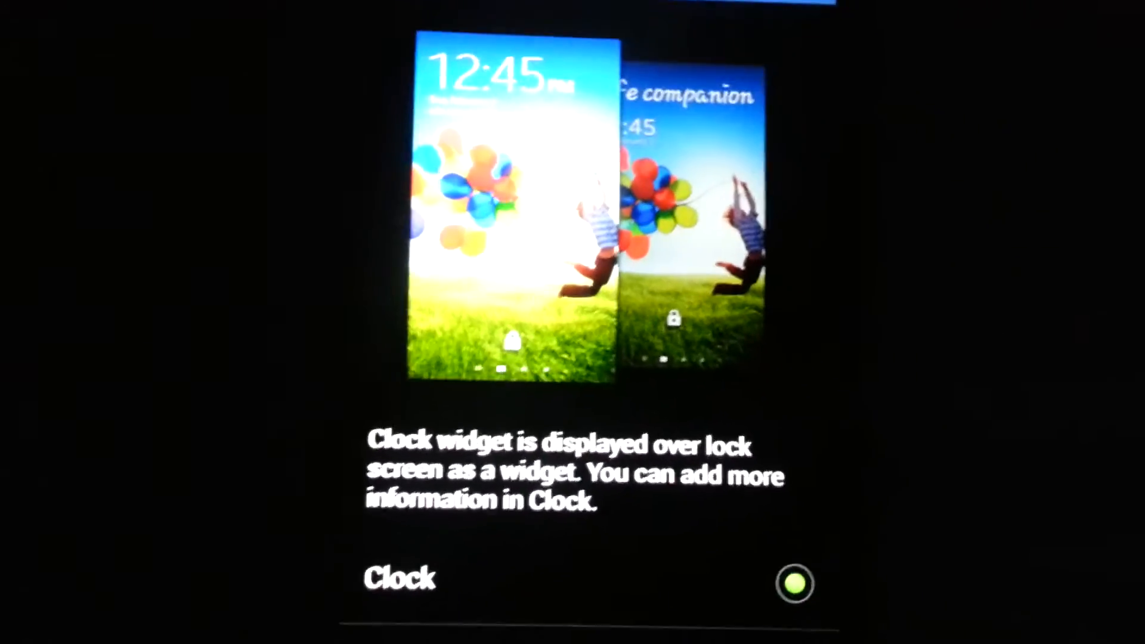
{"action": "scroll", "scroll_direction": "down", "scroll_amount": 3}
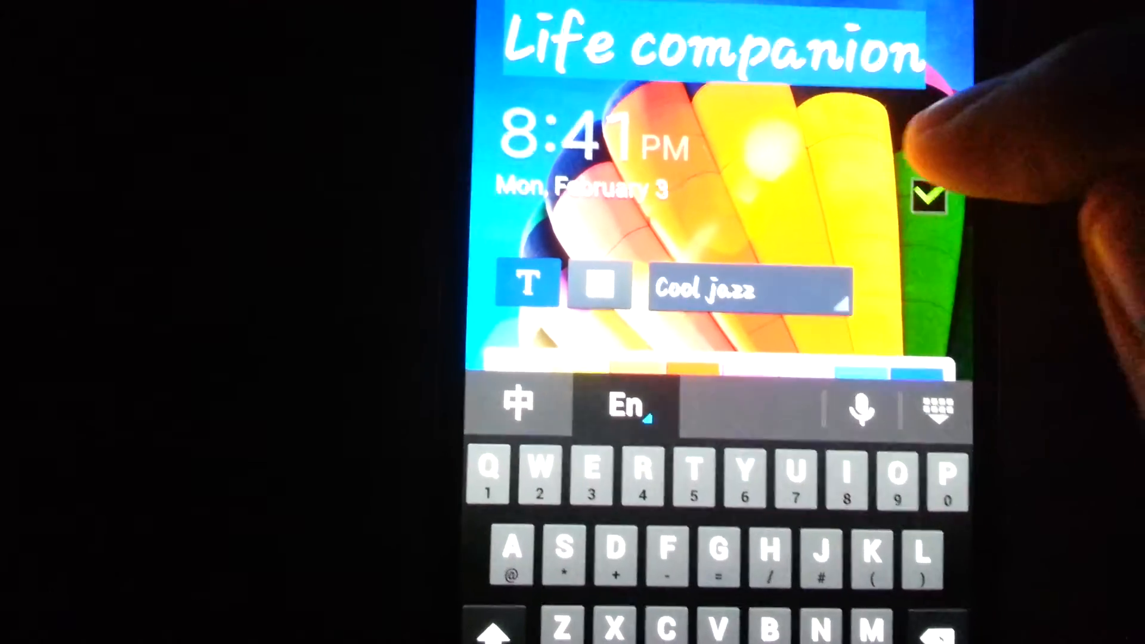
- Edit the message text so it reads "Life compaglnion"
{"action": "left_click", "coordinate": [929, 197]}
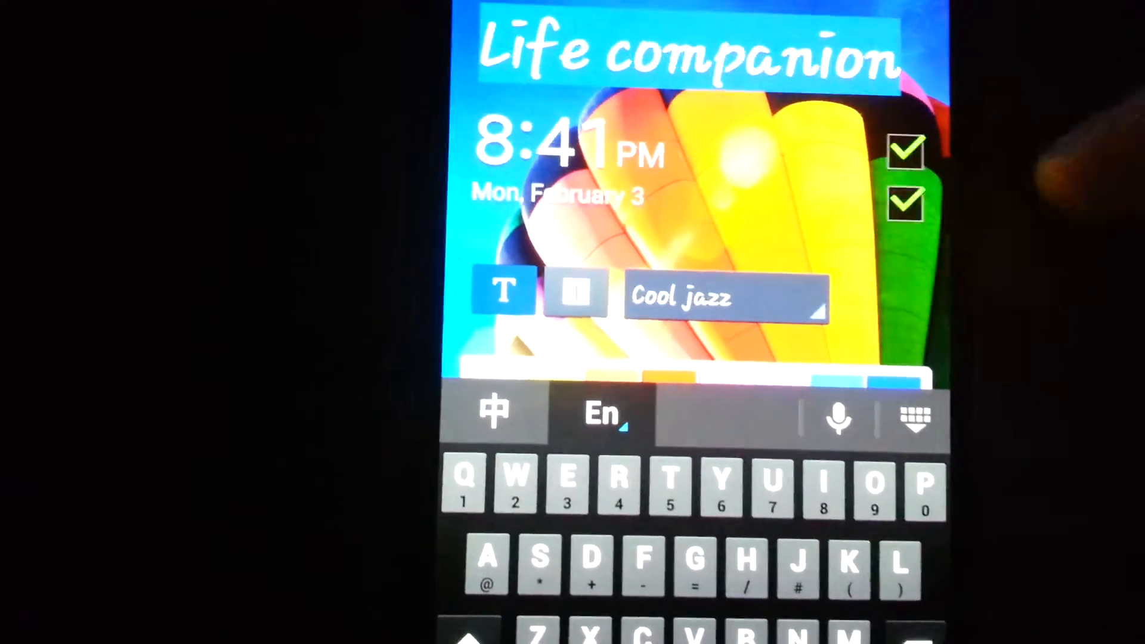
{"action": "left_click", "coordinate": [905, 152]}
{"action": "type", "text": "gl"}
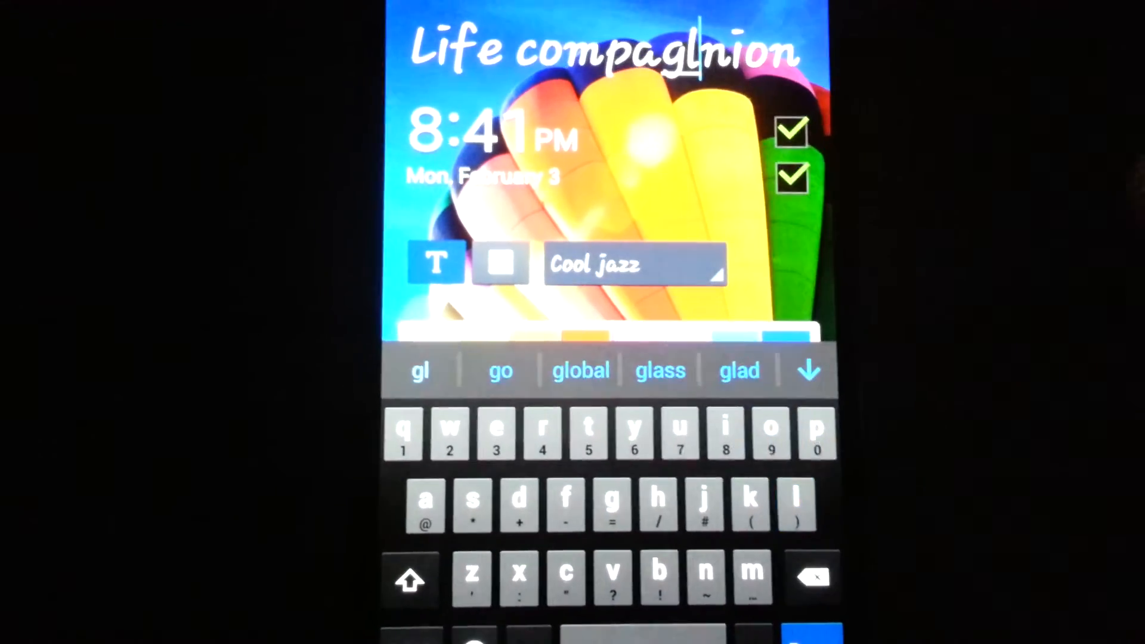
- Give the message the DroidSerif-Italic font on an orange background
{"action": "left_click", "coordinate": [632, 264]}
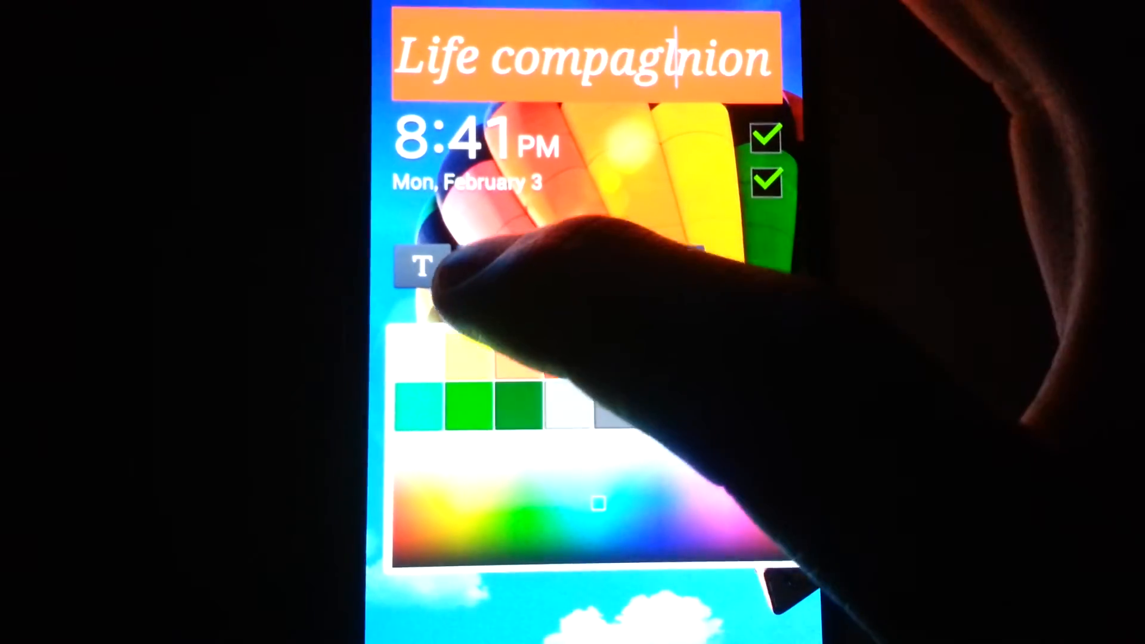
{"action": "left_click", "coordinate": [419, 264]}
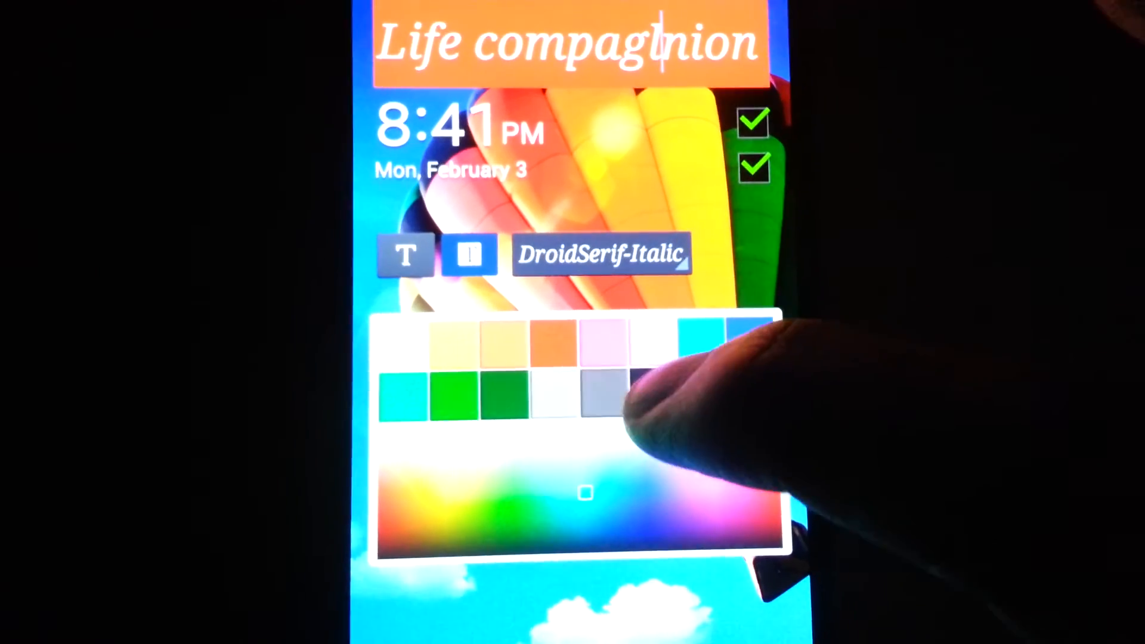